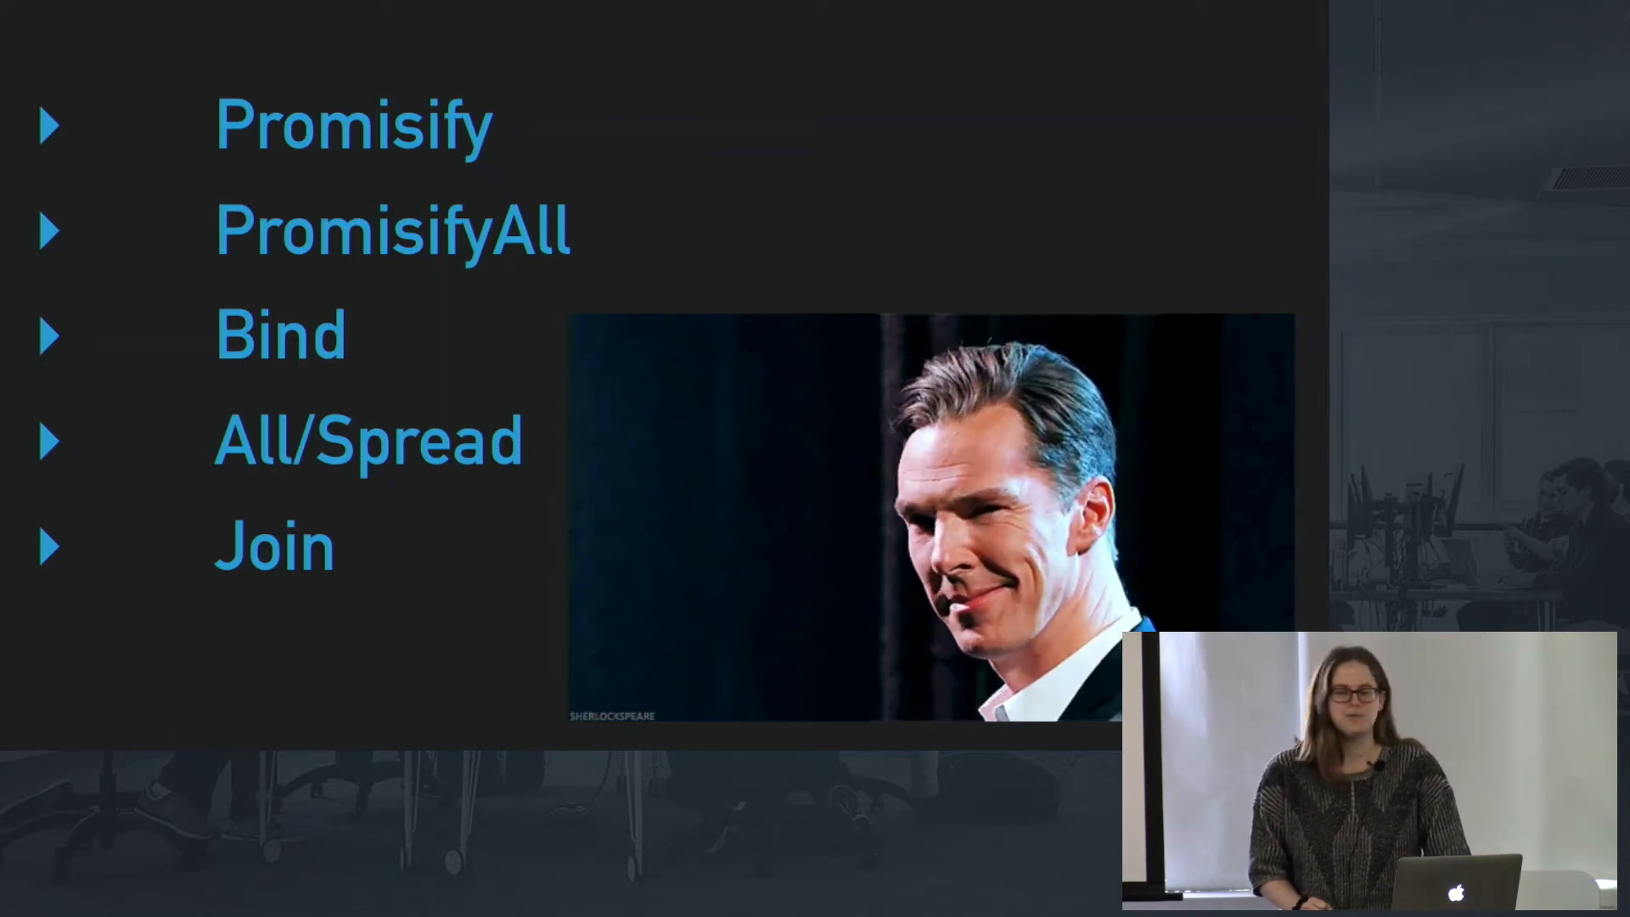
Step: Advance from the agenda past the Promisify title slide to the divider-line slide
{"action": "key", "text": "Right"}
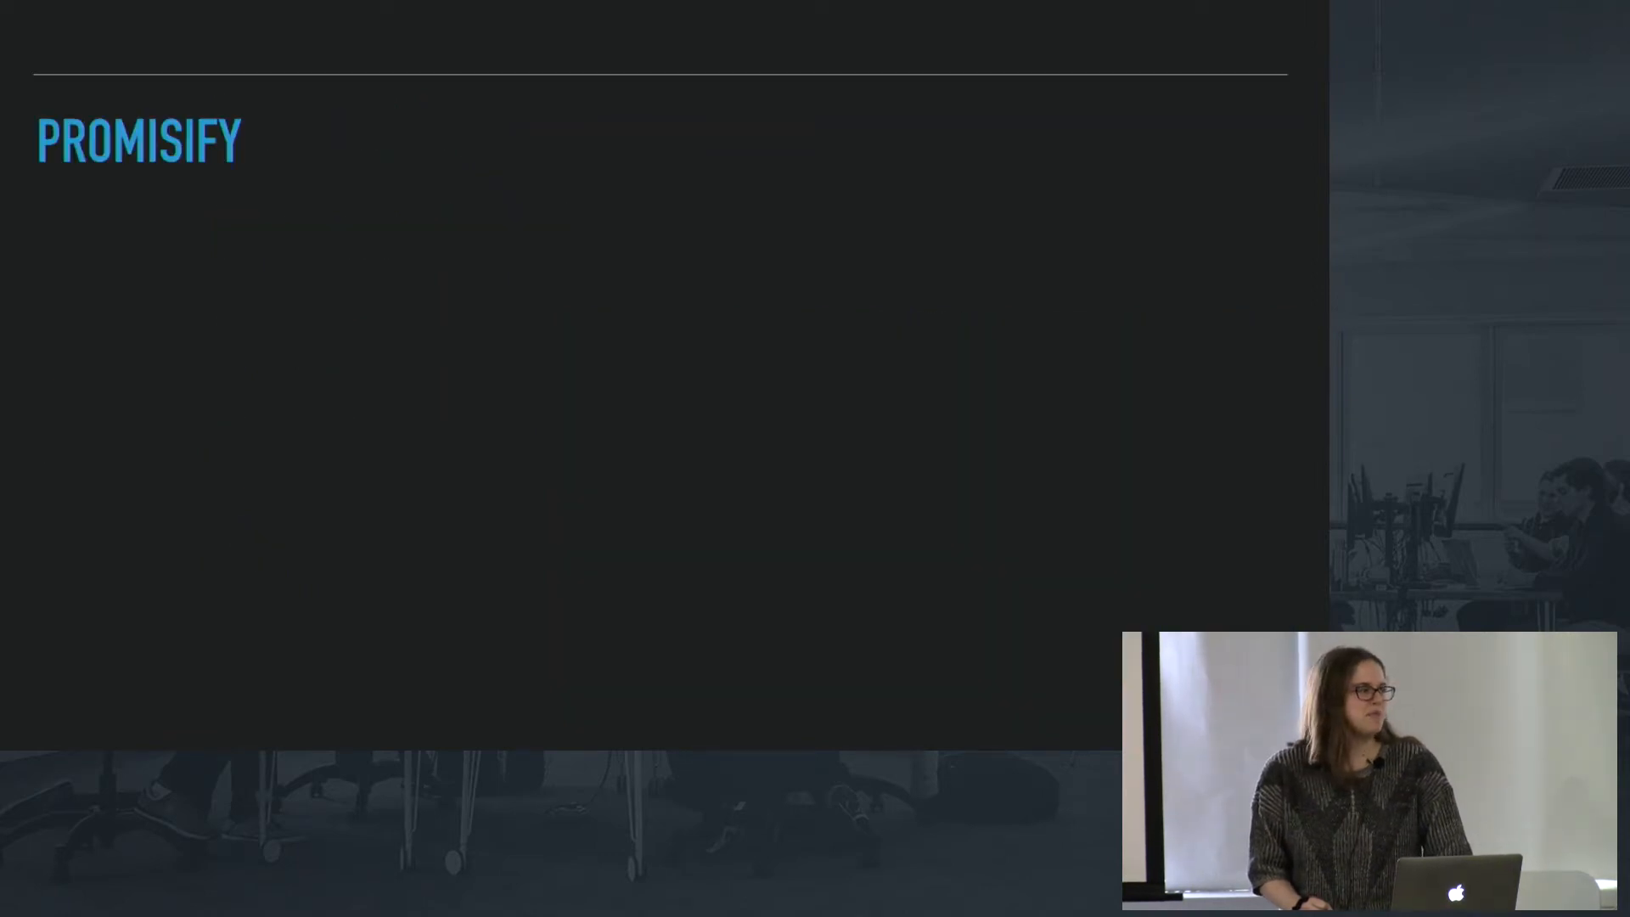
{"action": "key", "text": "right"}
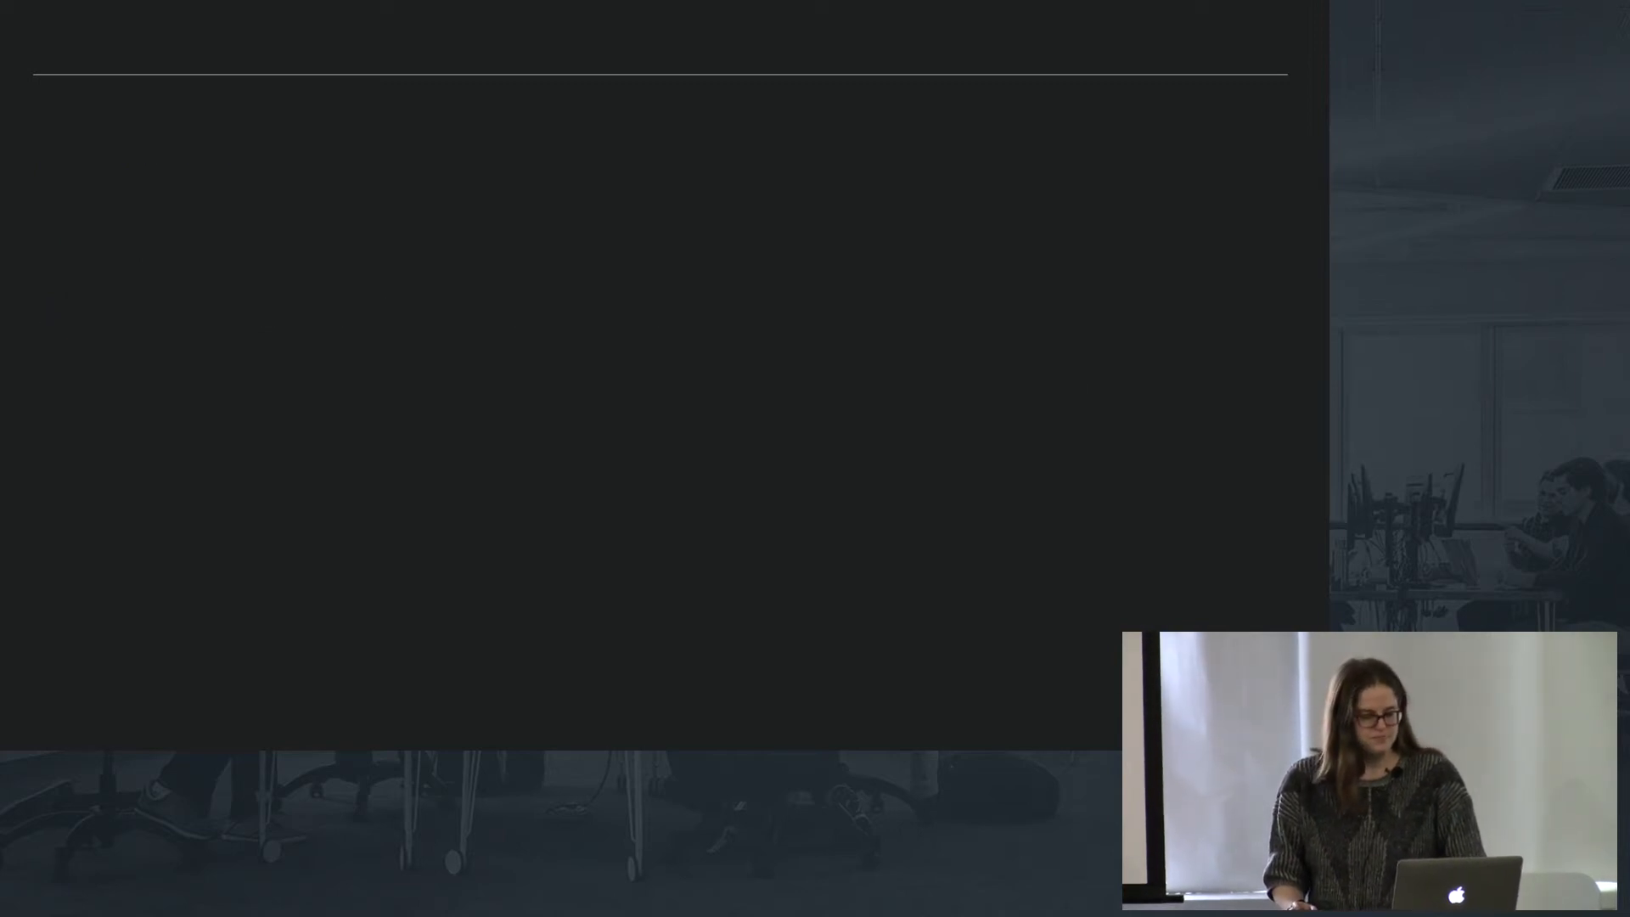
Step: Advance through the Promisify All bullets and fs code example to the Promise.All title
{"action": "key", "text": "right"}
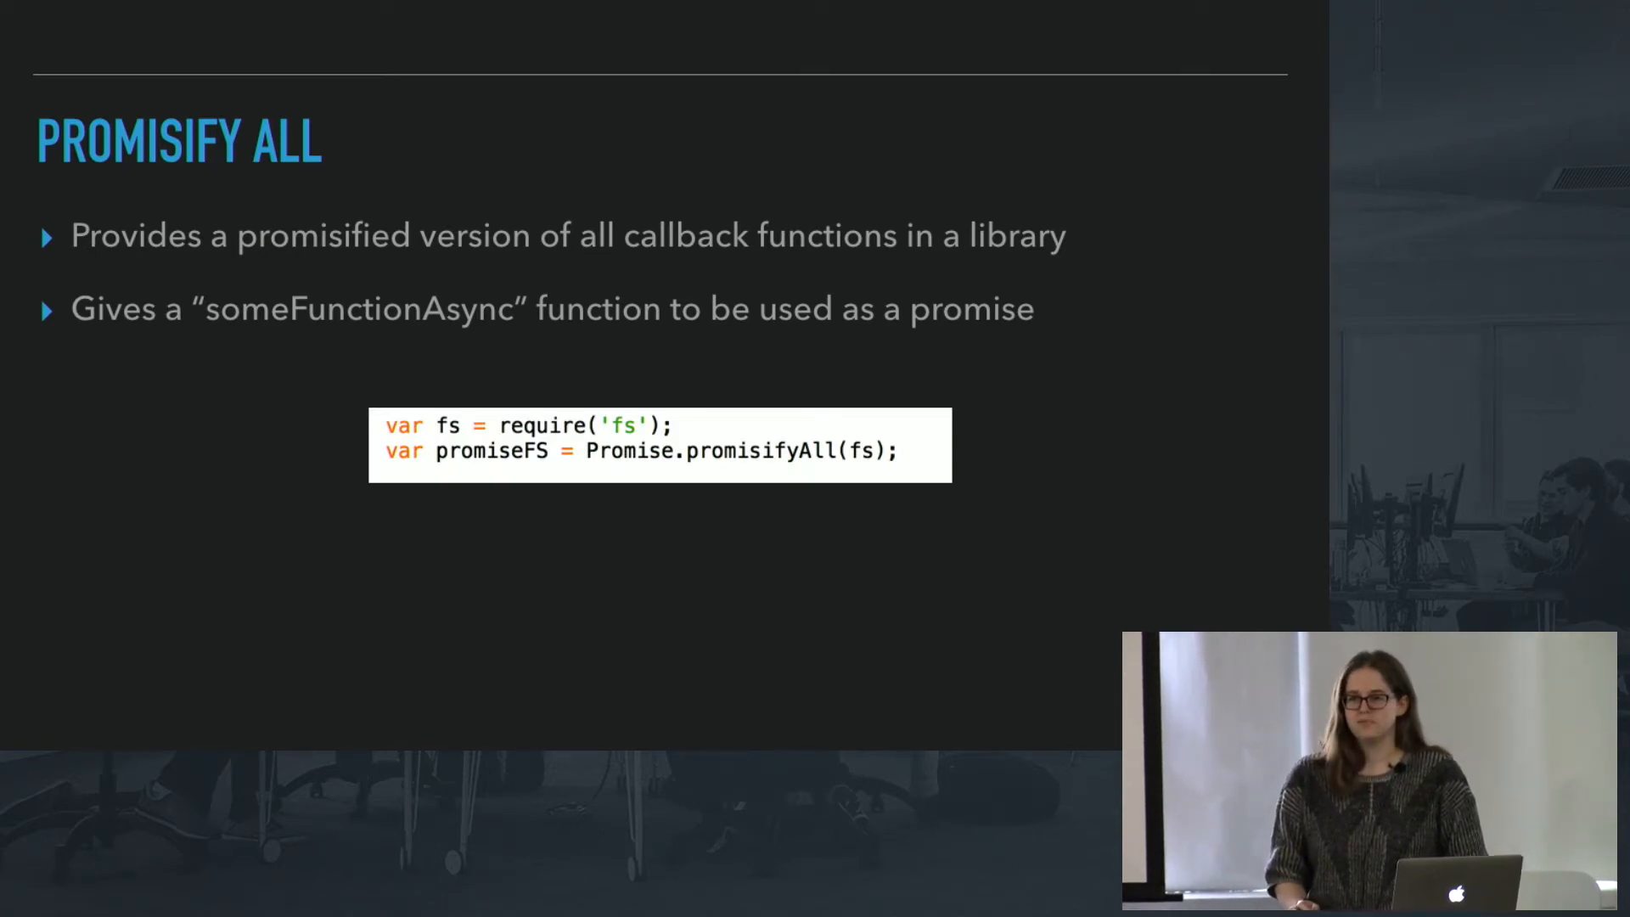
{"action": "key", "text": "Right"}
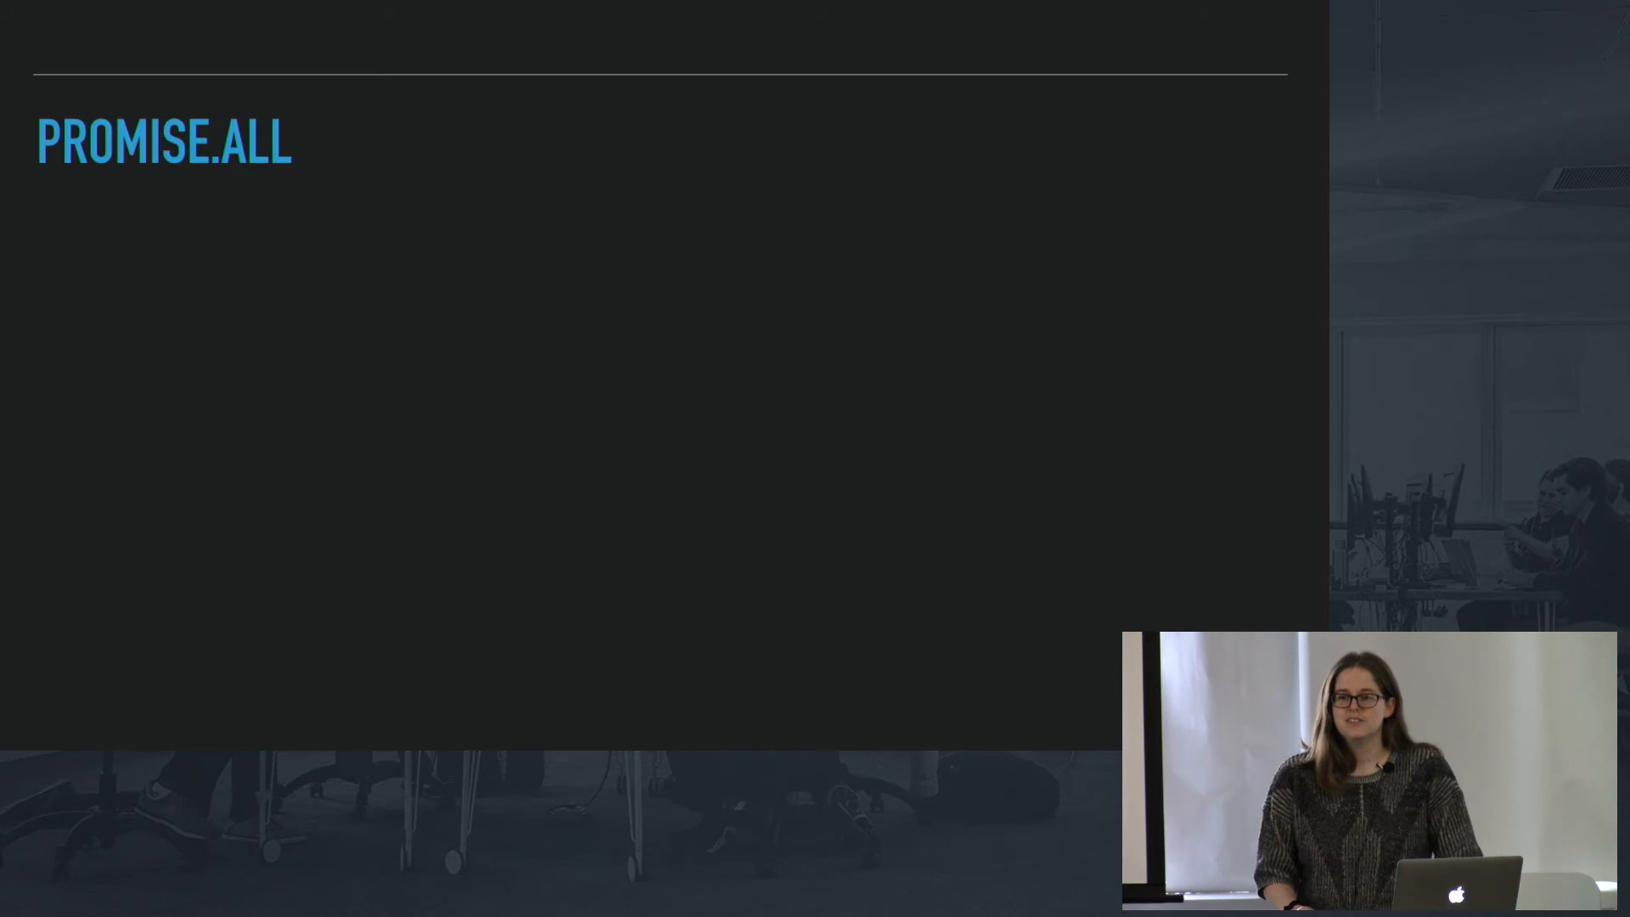
Step: Build in the three Promise.All bullets and the .spread code example
{"action": "key", "text": "Right"}
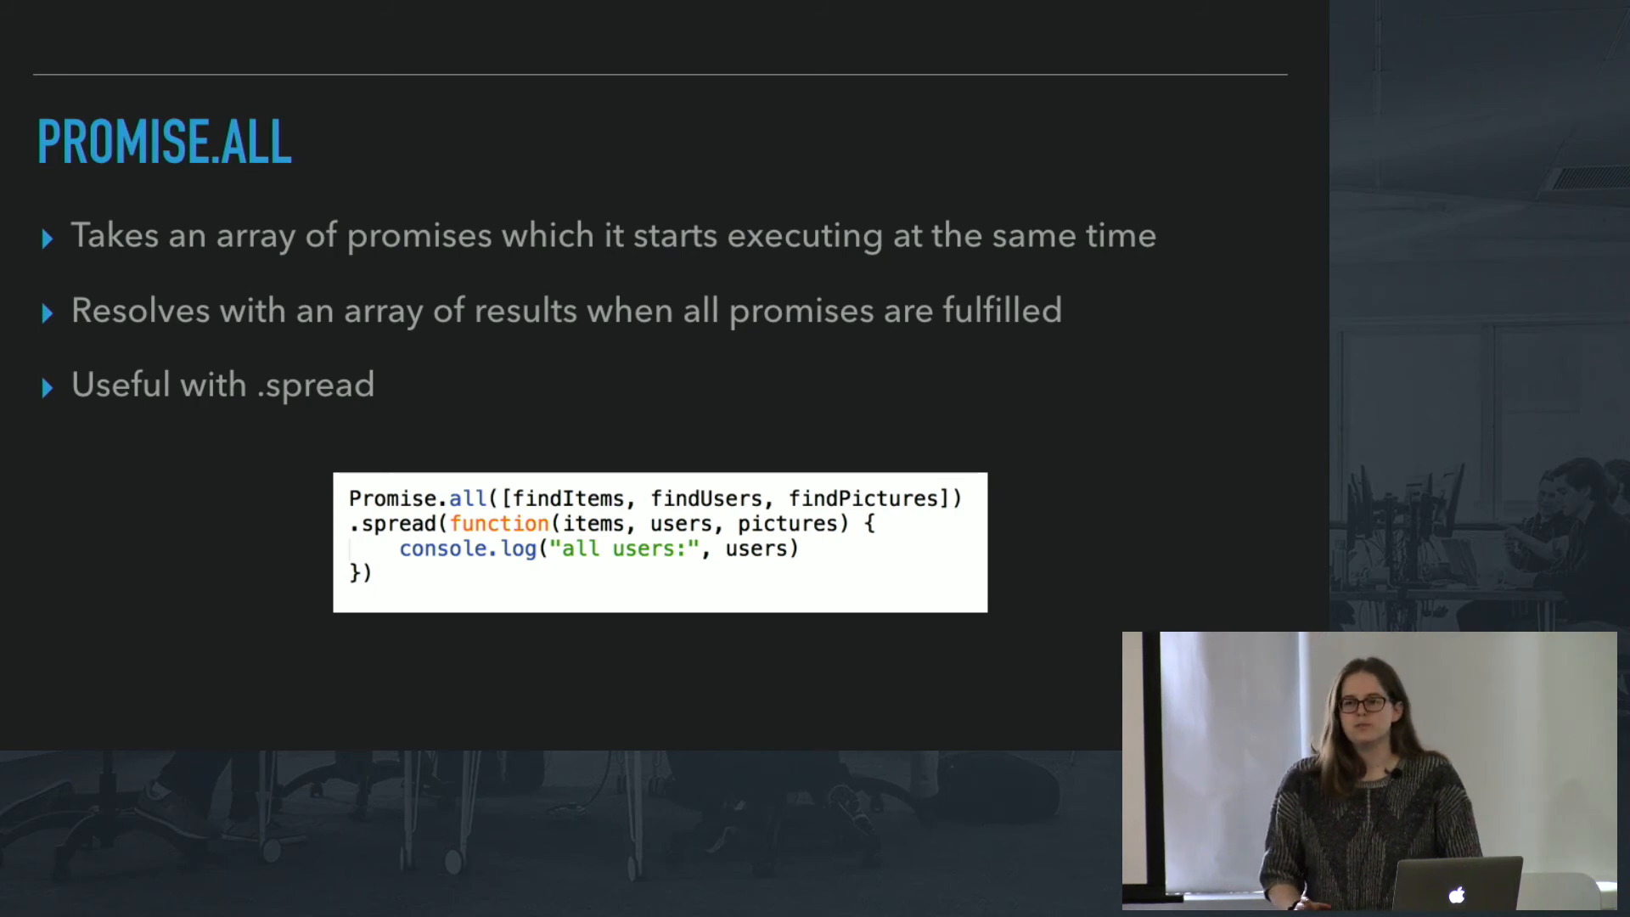